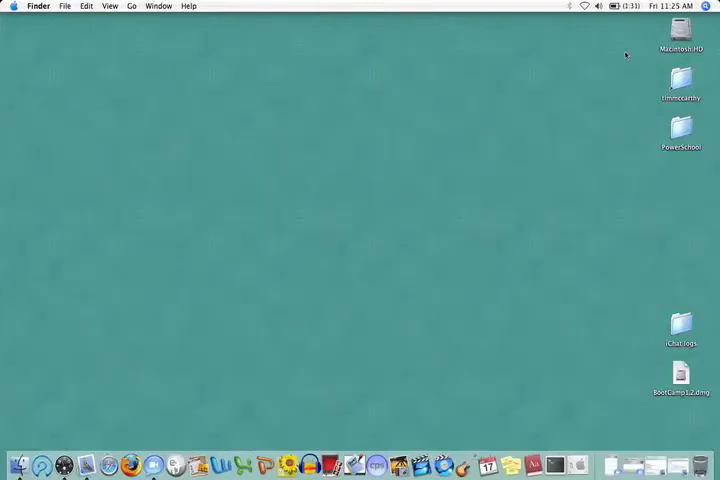
pyautogui.moveTo(54, 428)
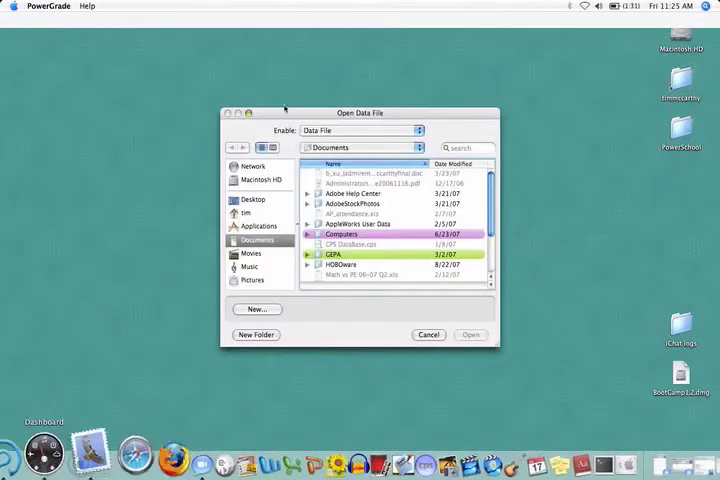
# - Create a new PowerGrade.data file, replacing the existing one of that name
pyautogui.click(428, 334)
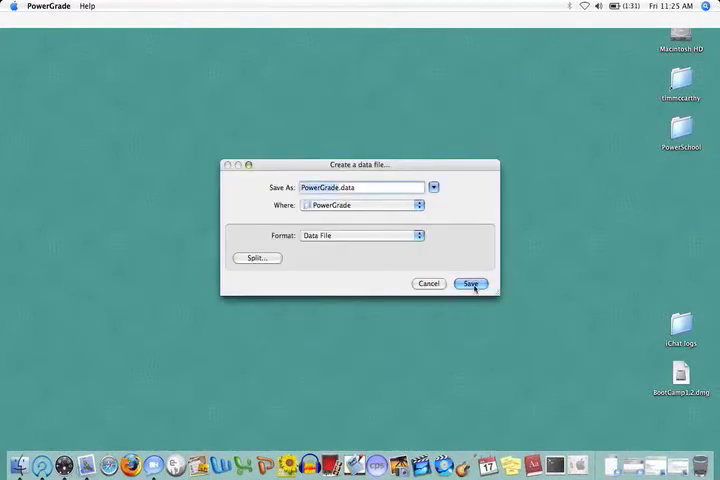
pyautogui.click(470, 284)
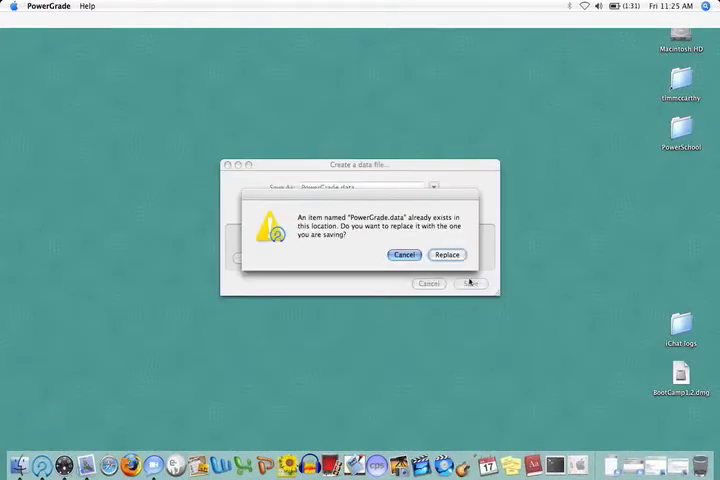
pyautogui.click(448, 254)
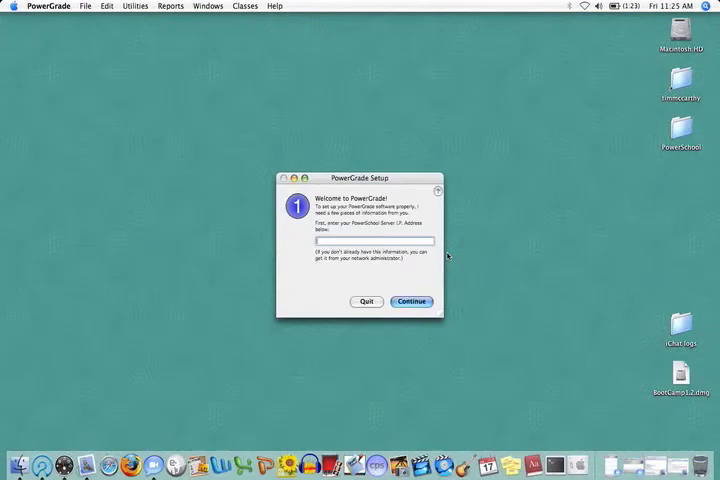
# - Connect setup to the excellenceonthehill.powerschool.com server
pyautogui.write('excellenceonthehill.powerschool.com')
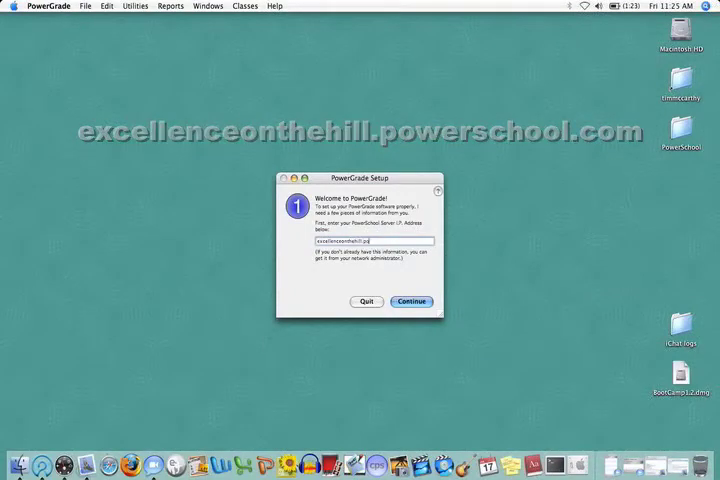
pyautogui.write('powerschool.com')
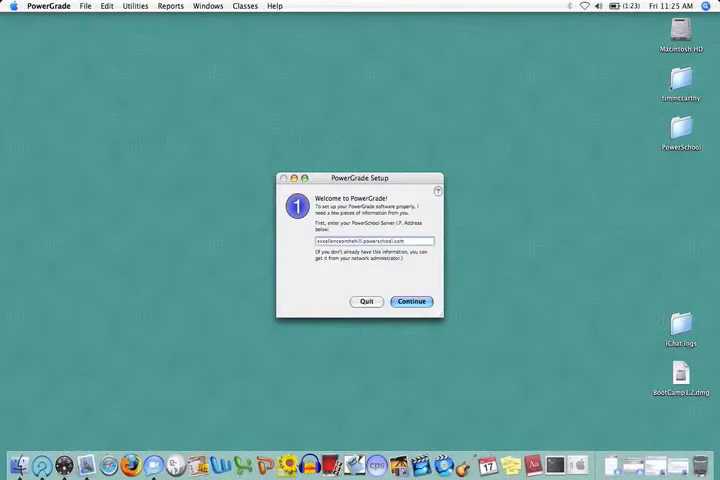
pyautogui.click(410, 300)
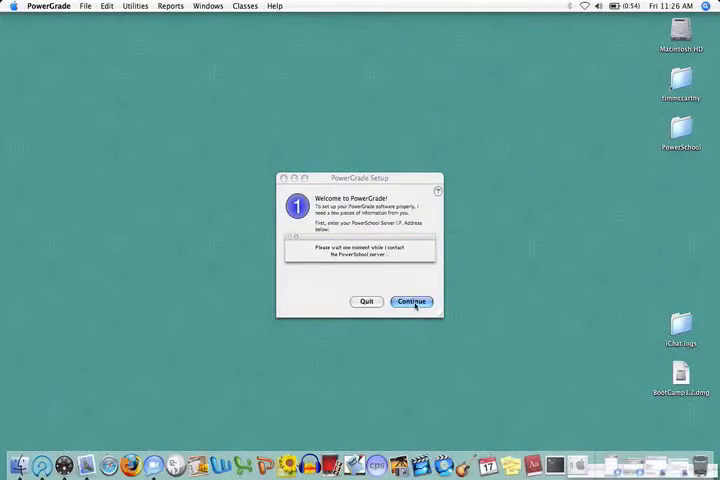
pyautogui.click(412, 300)
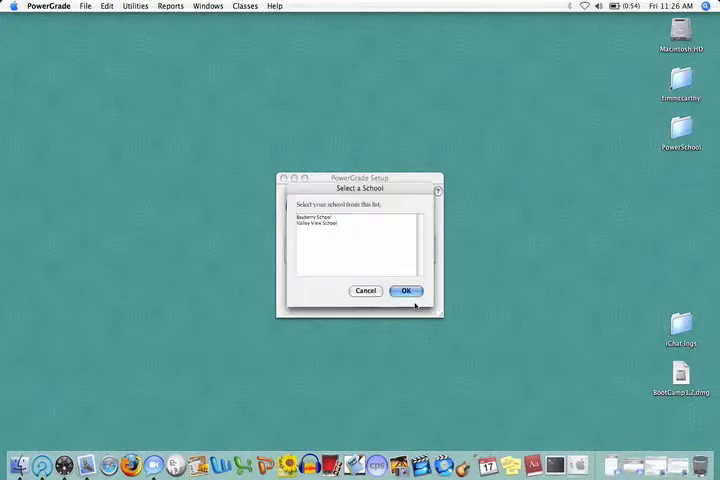
# - Choose the school and the school year from the server's lists
pyautogui.click(322, 224)
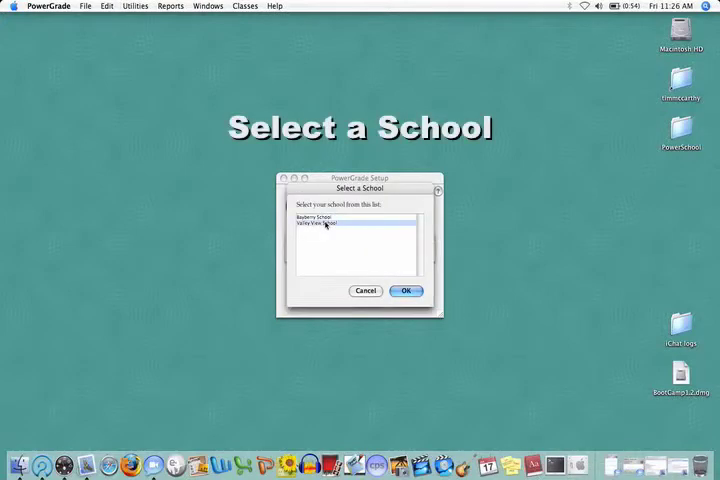
pyautogui.click(406, 292)
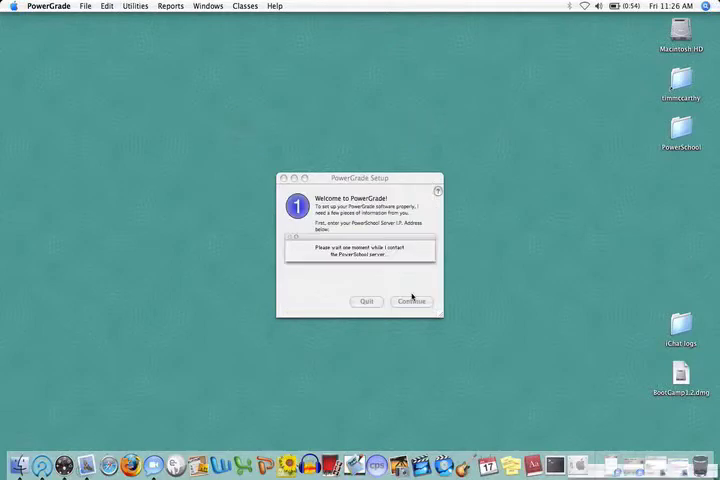
pyautogui.click(412, 300)
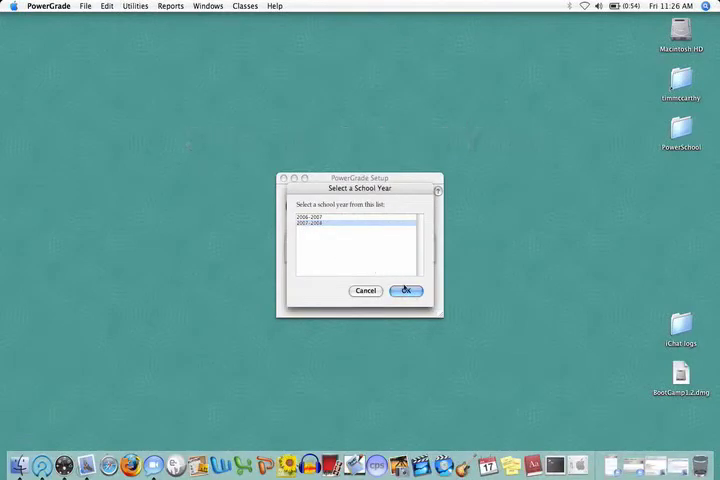
pyautogui.click(404, 290)
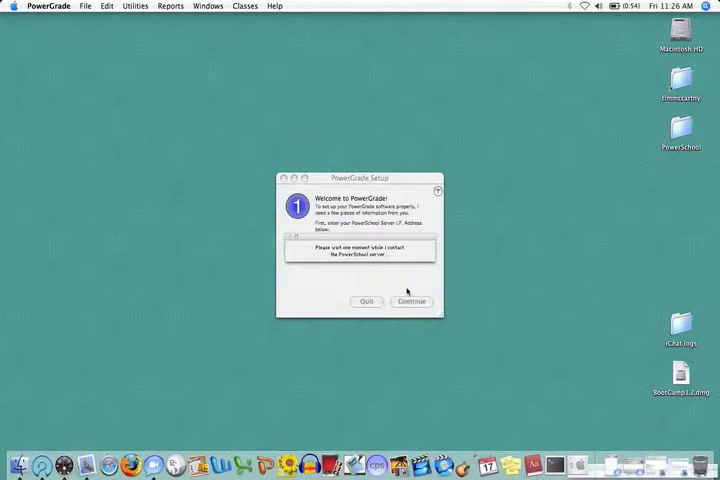
pyautogui.click(410, 300)
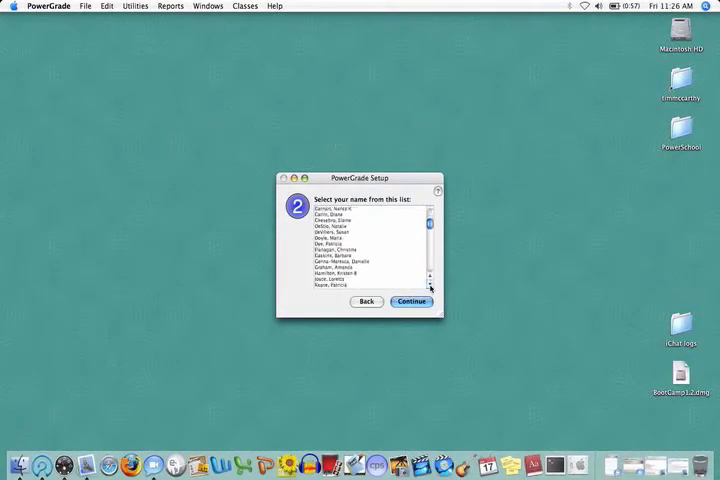
# - Select the teacher's own name from the staff list and continue
pyautogui.scroll(-3)
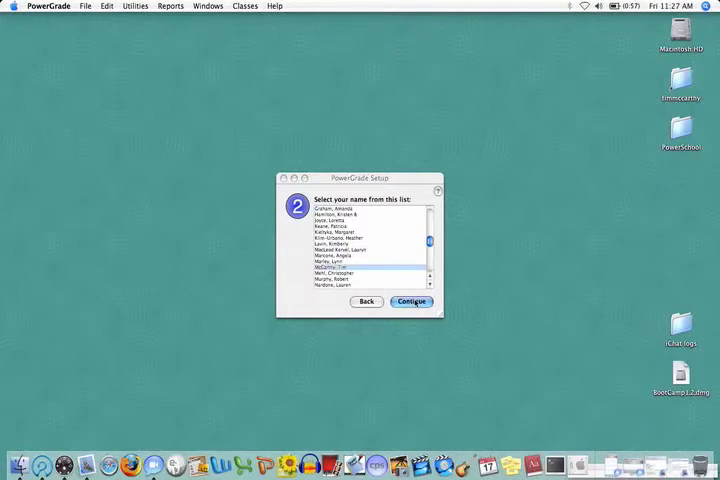
pyautogui.click(412, 300)
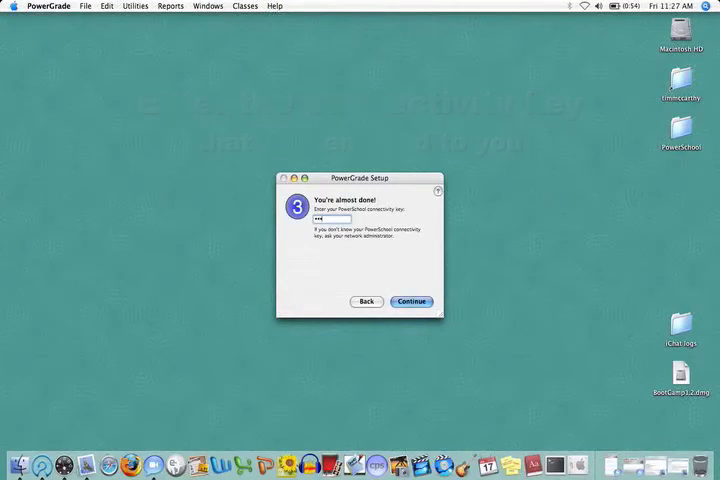
# - Enter the teacher's PowerSchool password to advance to the Restore Data step
pyautogui.write('••')
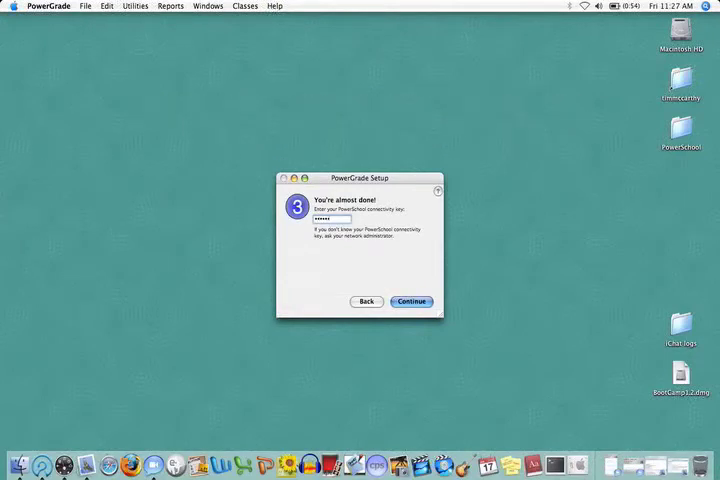
pyautogui.click(412, 300)
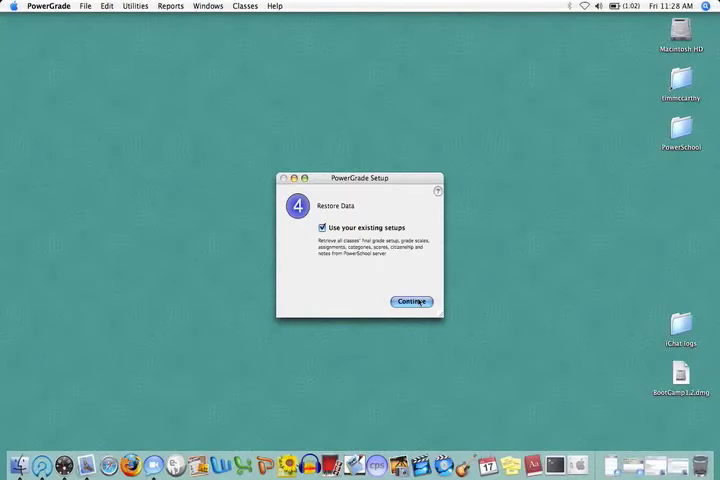
# - Finish setup keeping 'Use your existing setups' so the classes download
pyautogui.click(410, 300)
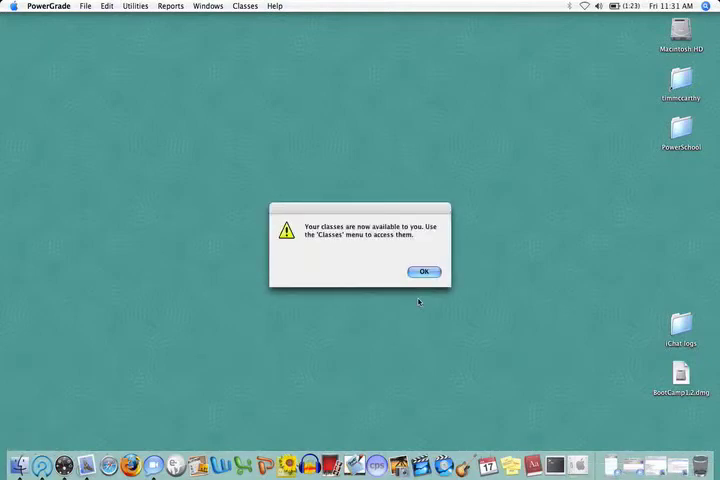
pyautogui.moveTo(406, 244)
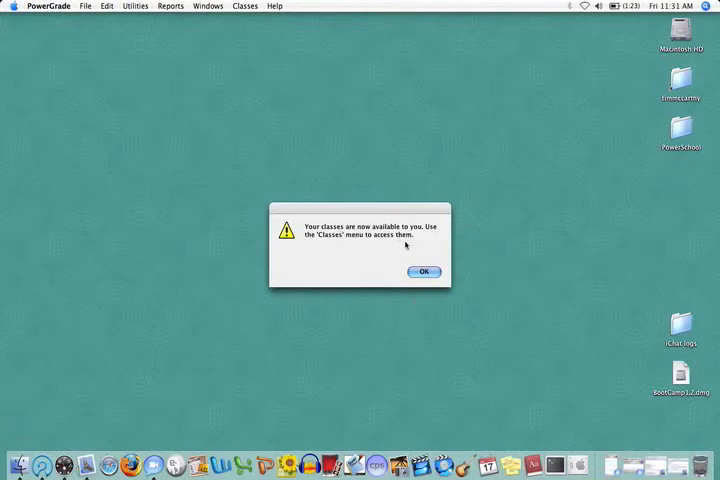
# - Acknowledge the 'Your classes are now available' notice
pyautogui.click(424, 272)
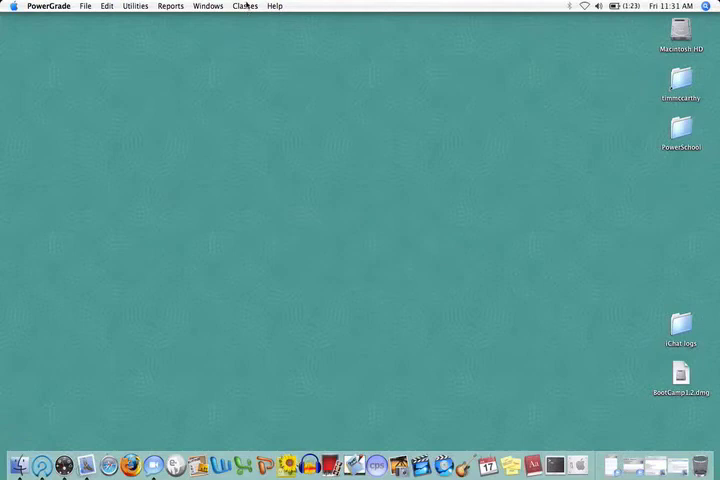
pyautogui.click(244, 6)
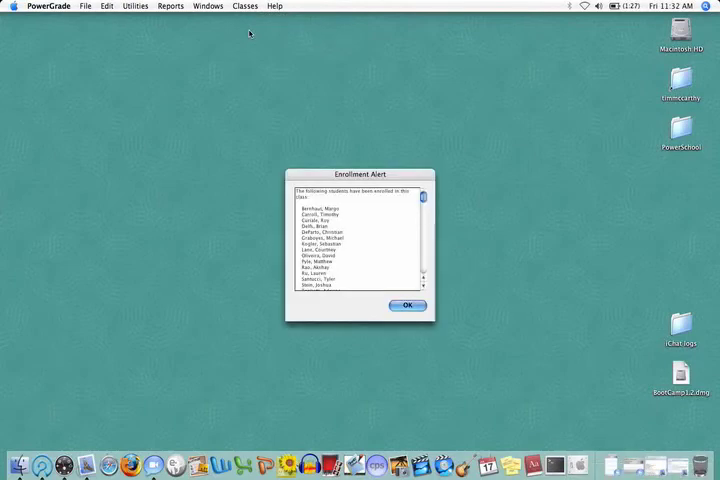
pyautogui.click(406, 304)
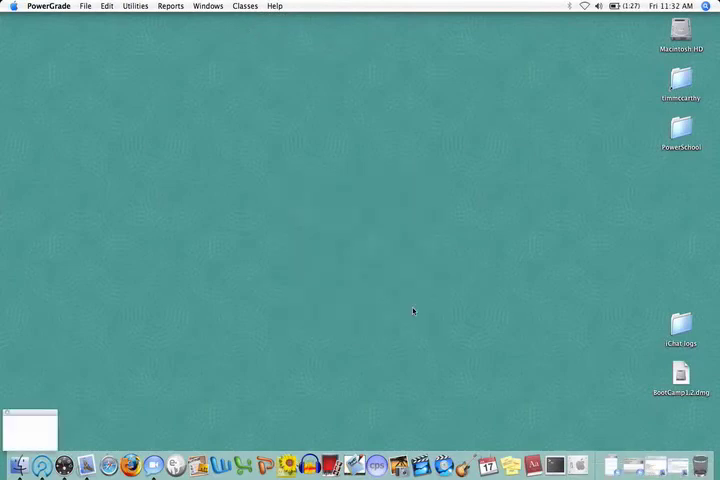